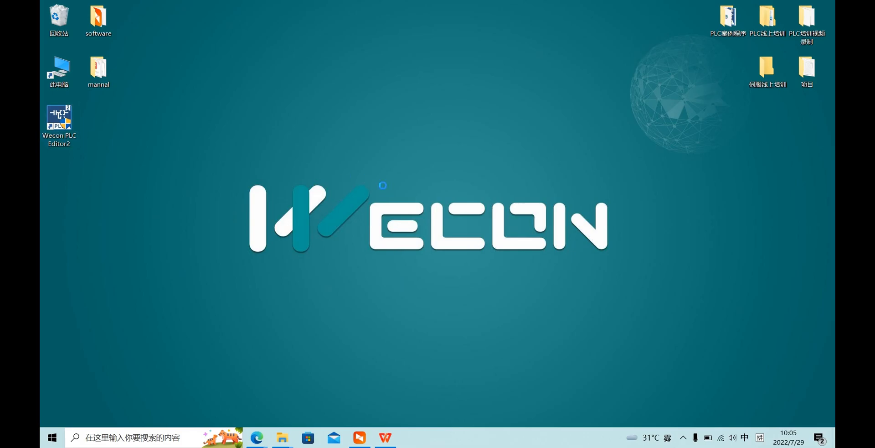
- Launch Wecon PLC Editor2 and open the 5轴展布机.wcp2 project
double_click(59, 117)
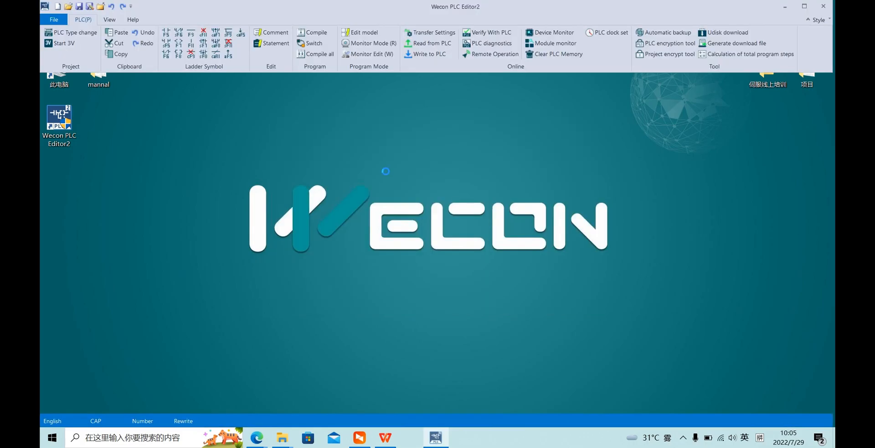
click(59, 5)
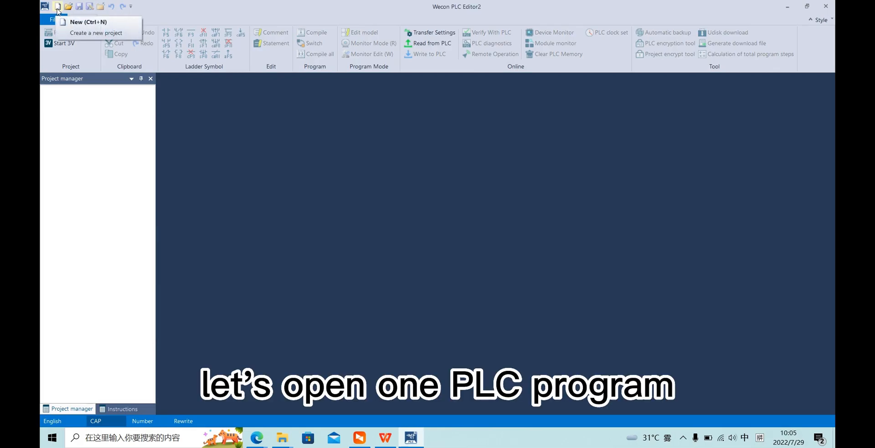
click(66, 5)
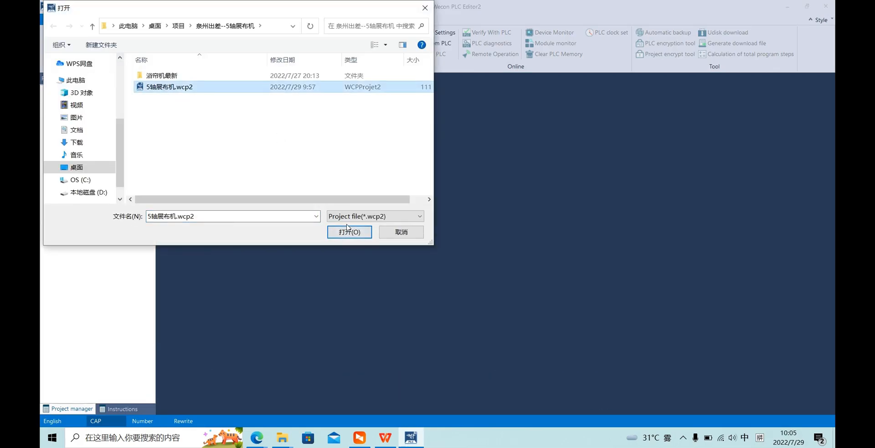
click(349, 232)
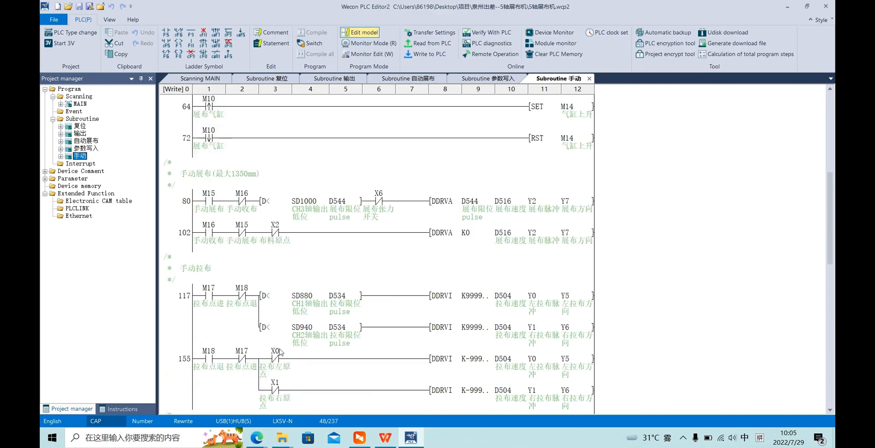
- Search device D500 with range All Programs in the Search/Replace panel
click(109, 19)
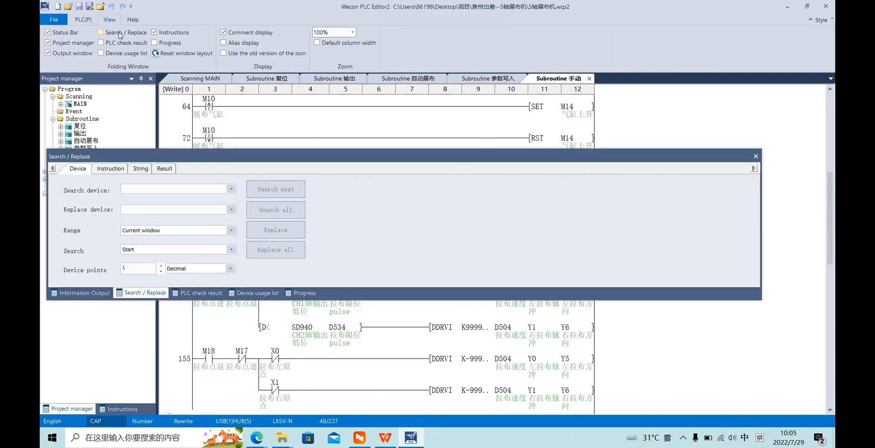
click(41, 19)
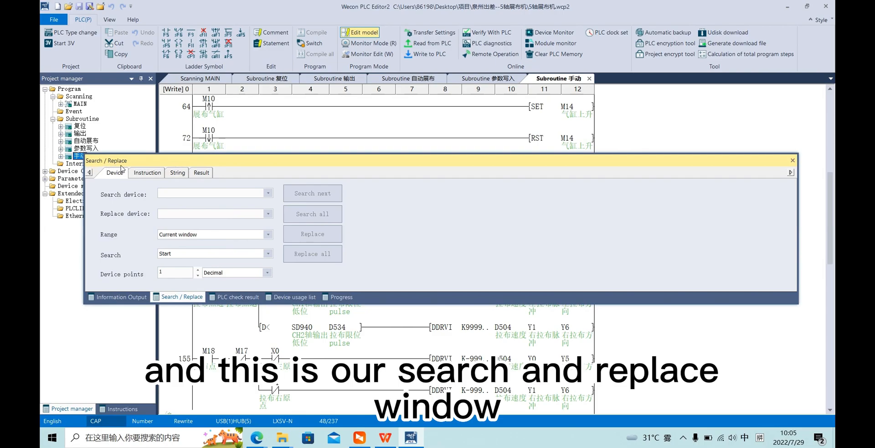
click(212, 193)
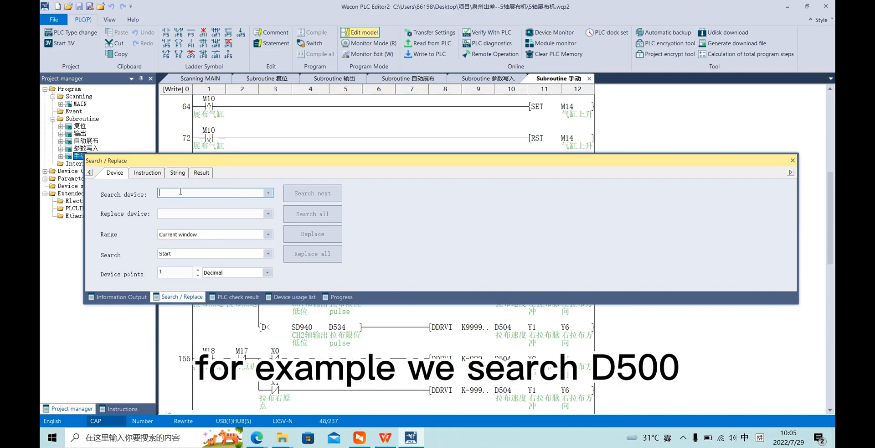
text(D)
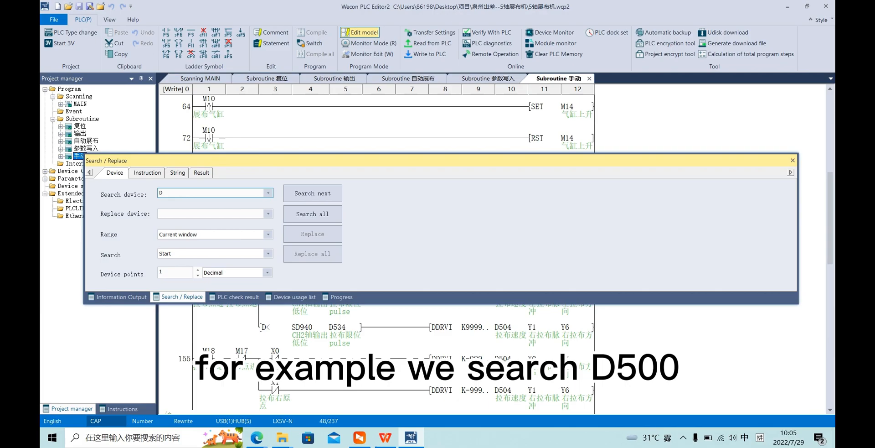
text(500)
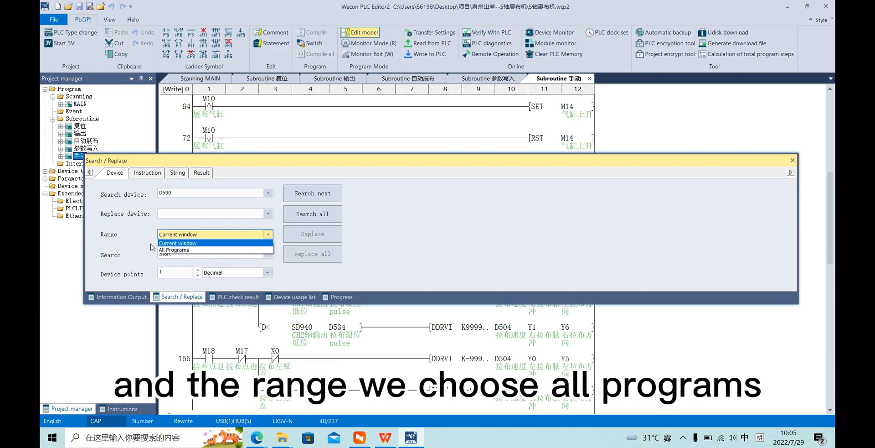
click(174, 250)
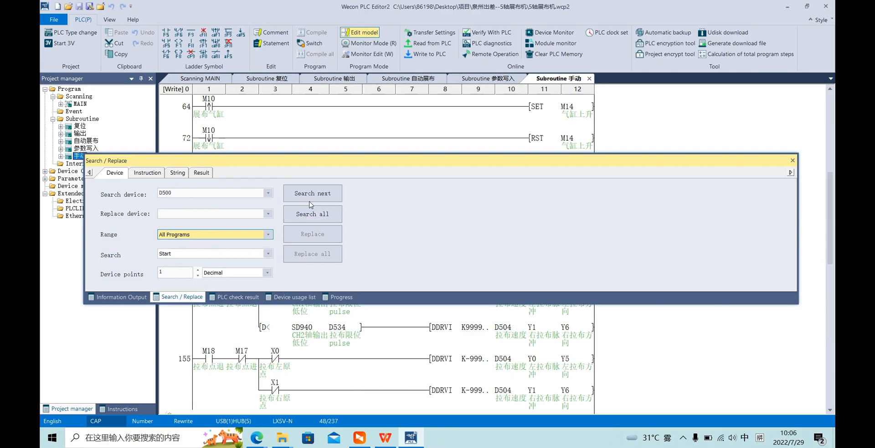
click(312, 214)
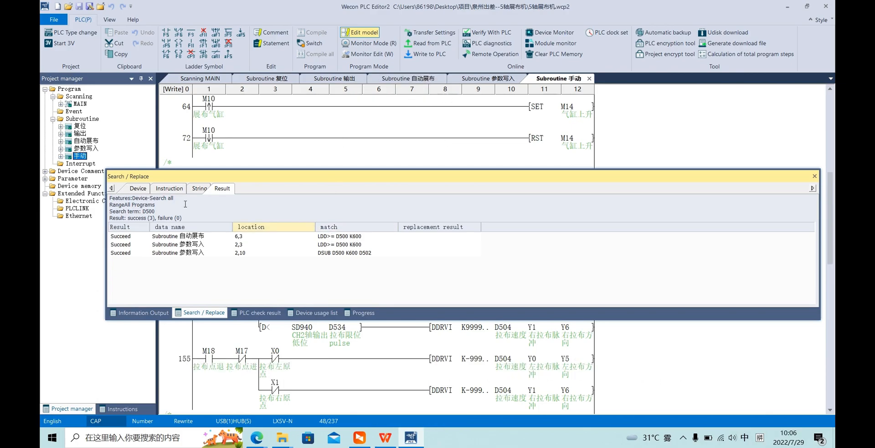
- Replace D500 with D1000 in all programs and confirm the replacement
click(137, 188)
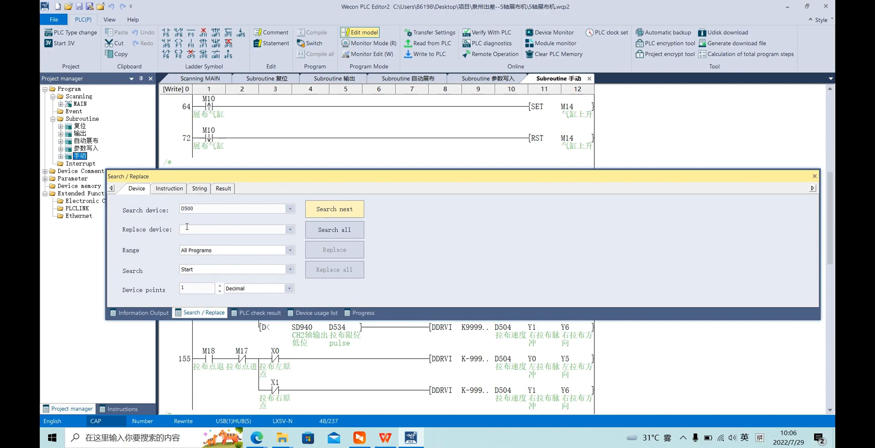
click(234, 229)
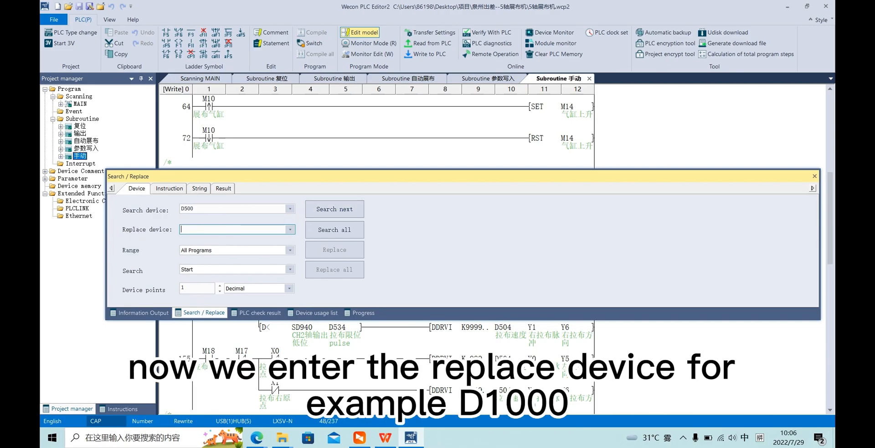
text(D1000)
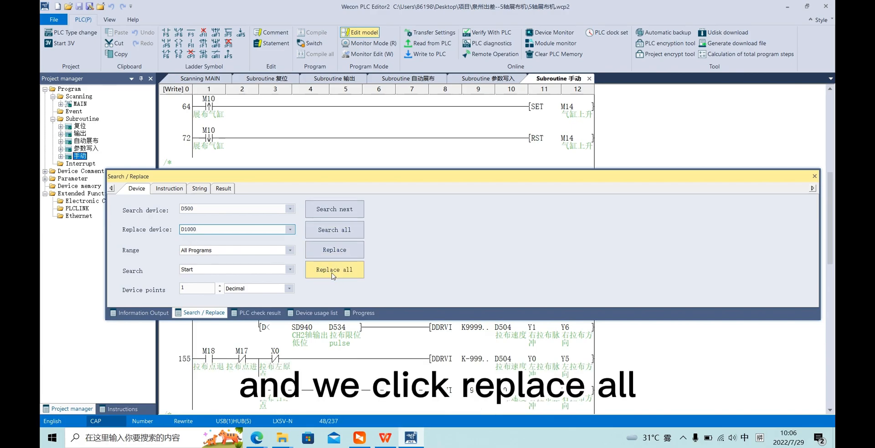
click(334, 269)
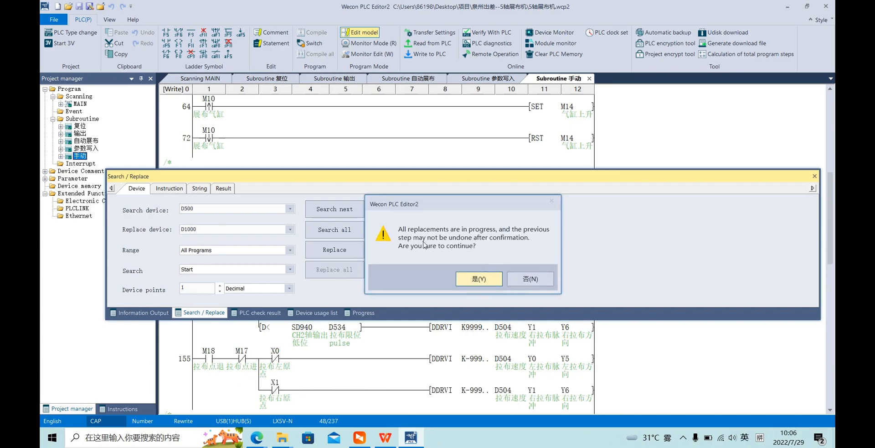
click(479, 278)
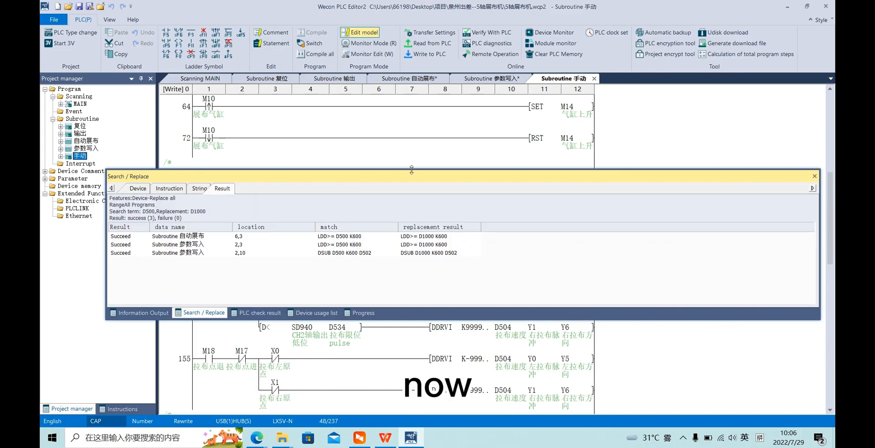
click(137, 188)
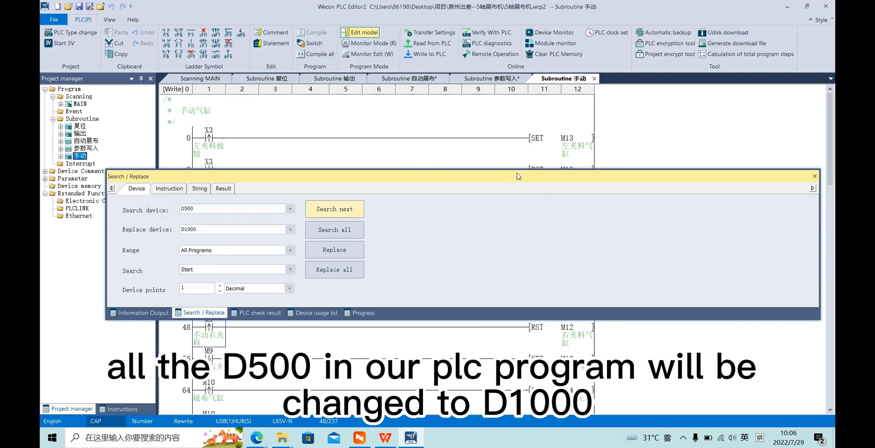
mouse_move(201, 238)
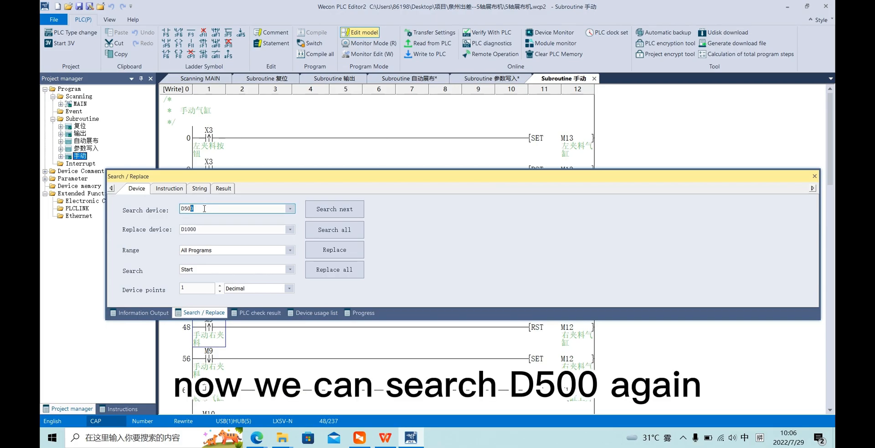
- Search all programs for D500 again, getting zero results
click(334, 229)
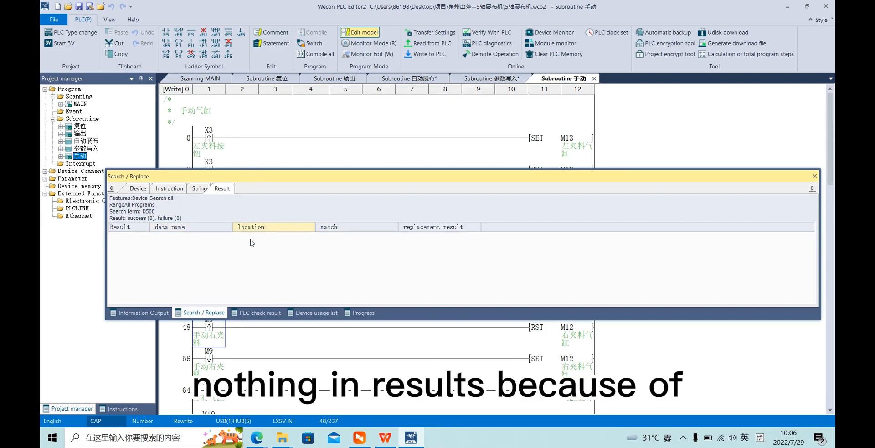
click(137, 188)
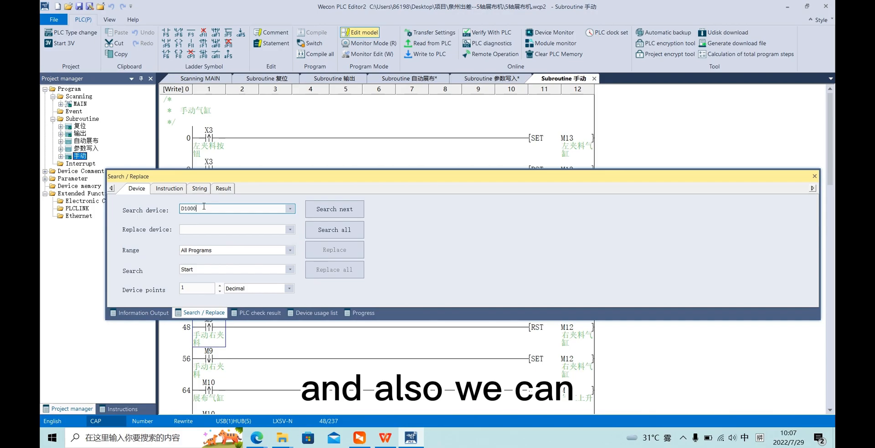
- Replace D1000 back with D500 across all programs and confirm
click(234, 229)
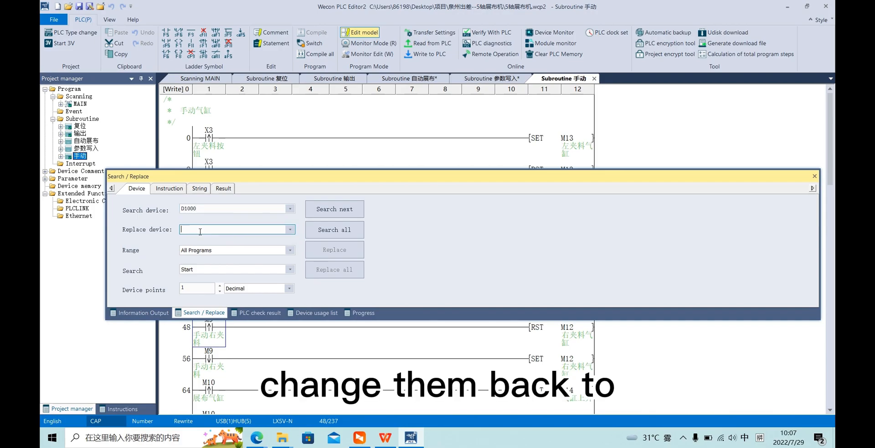
text(D500)
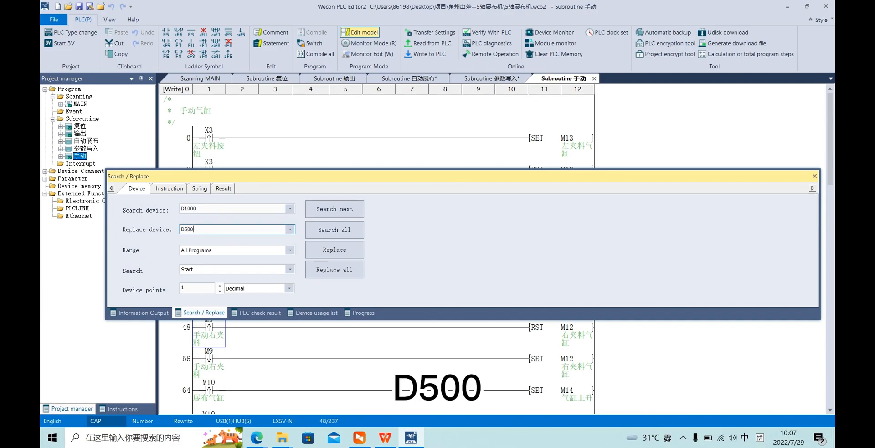
click(334, 269)
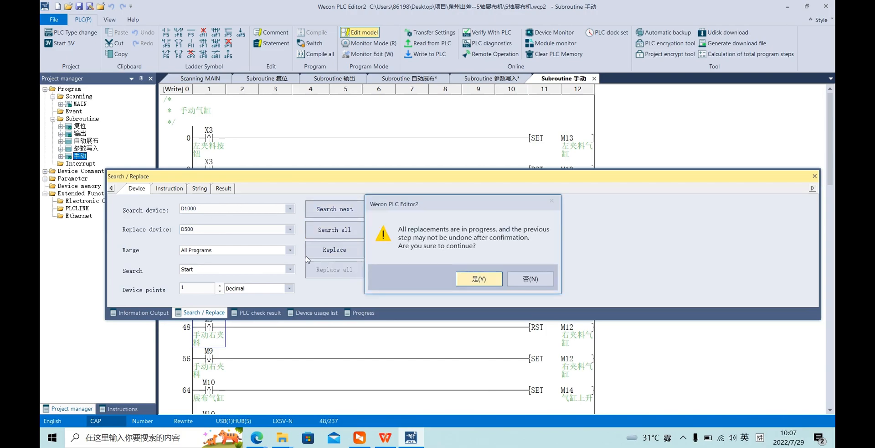
click(479, 279)
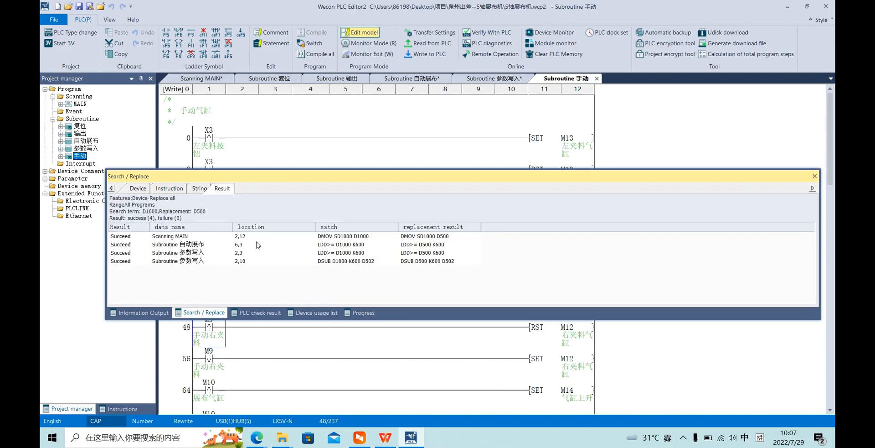
- Run further device searches for D5000 and D1000 across all programs
click(137, 188)
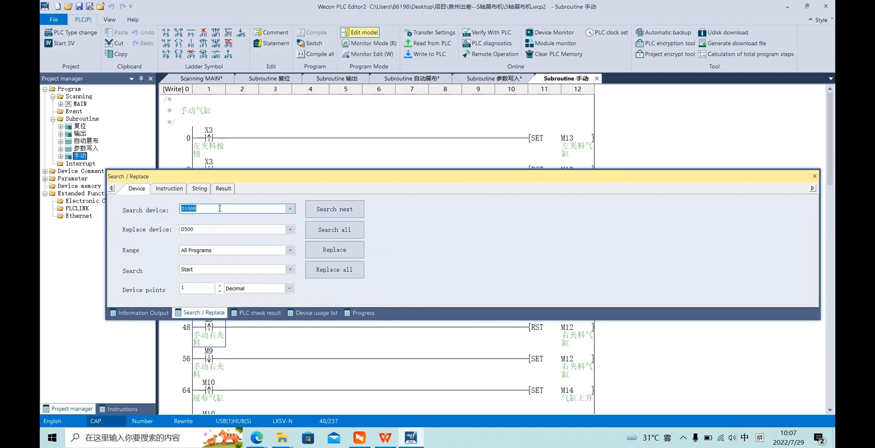
text(D5000)
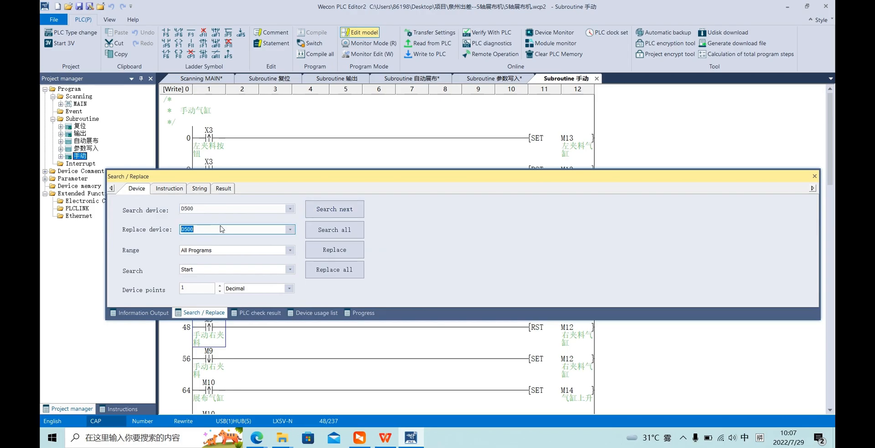
click(334, 230)
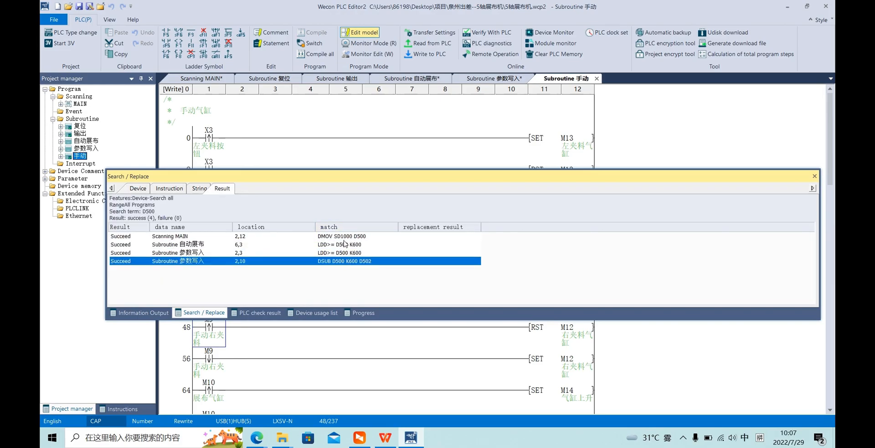
click(136, 188)
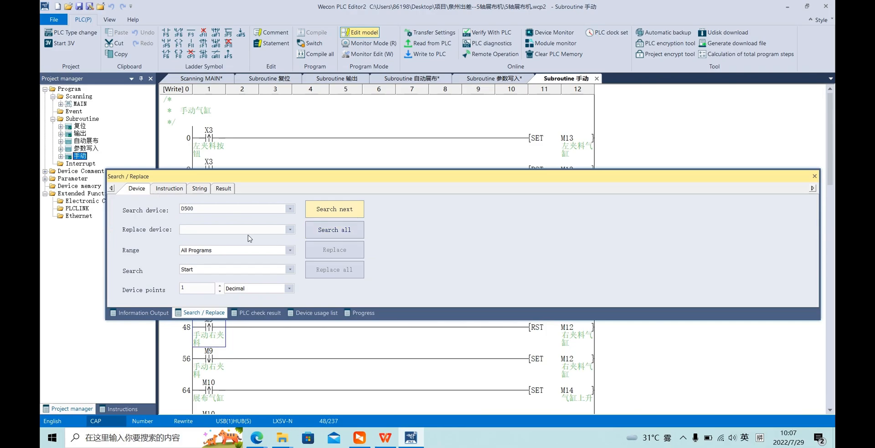
text(D1000)
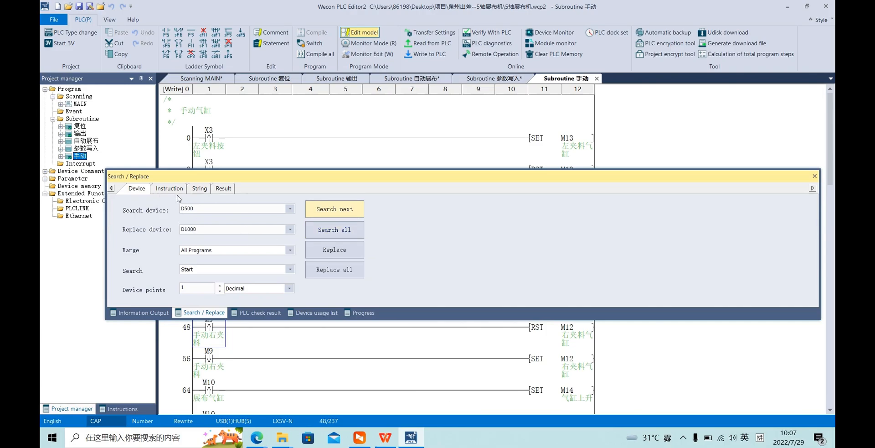
click(168, 188)
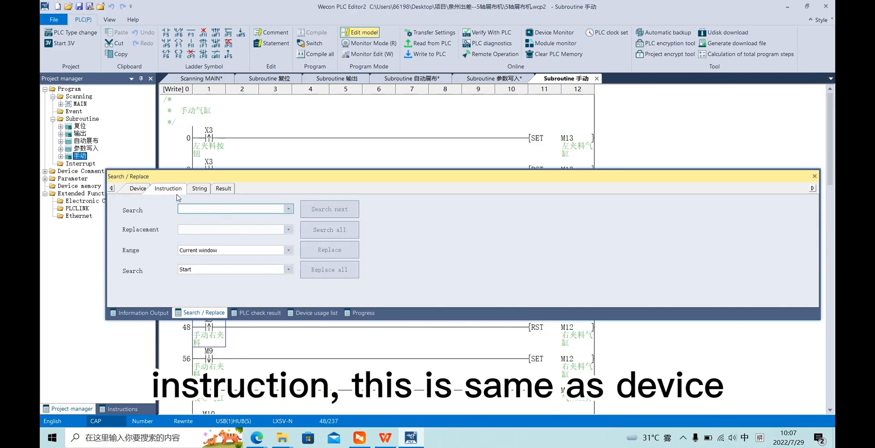
- Search the current window for instruction DMOV, finding no matches
click(232, 208)
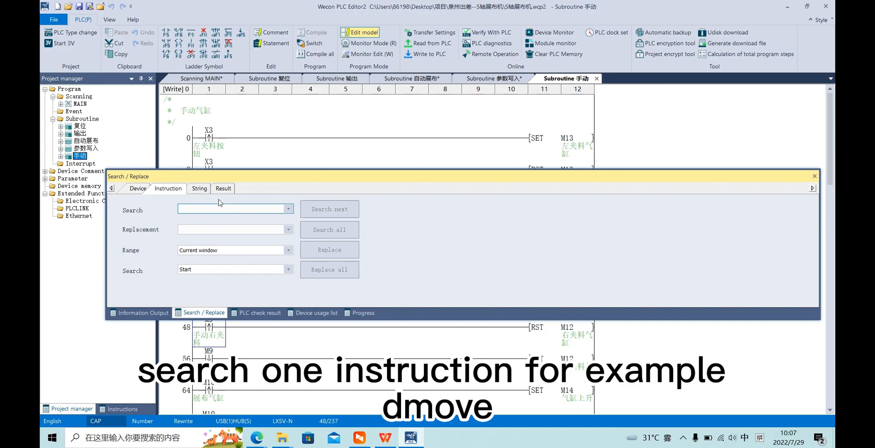
text(DMOV)
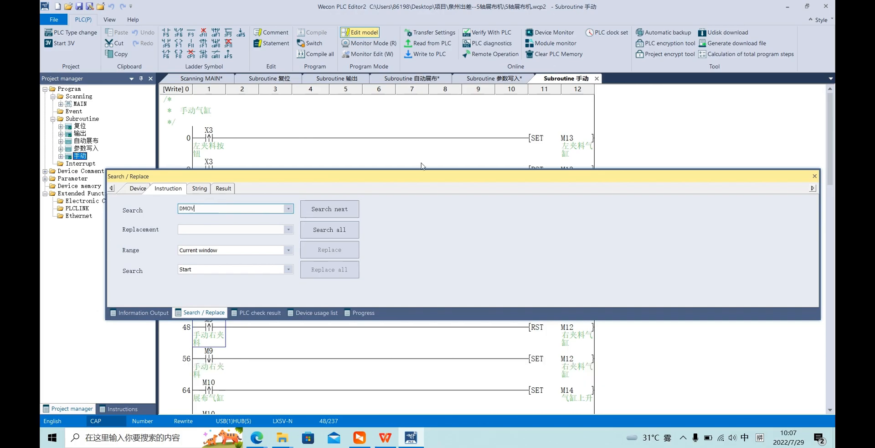
click(232, 250)
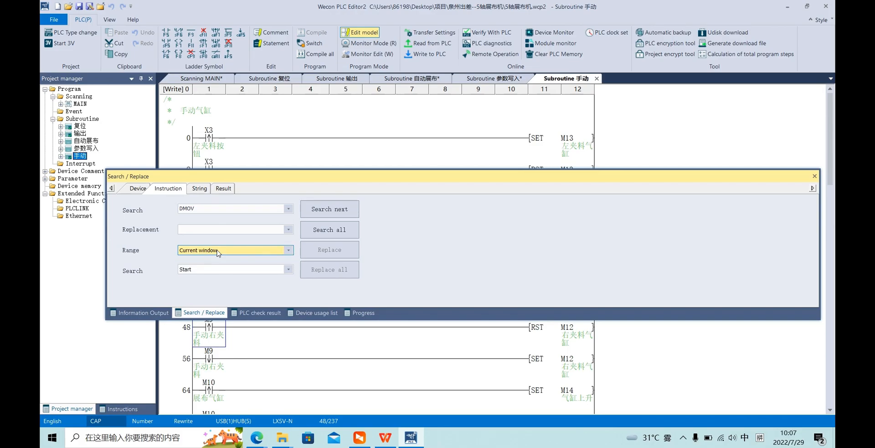
click(329, 229)
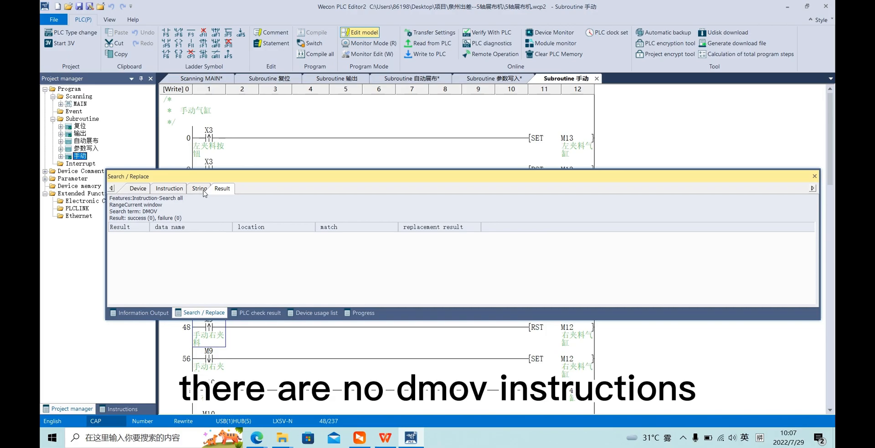
click(168, 188)
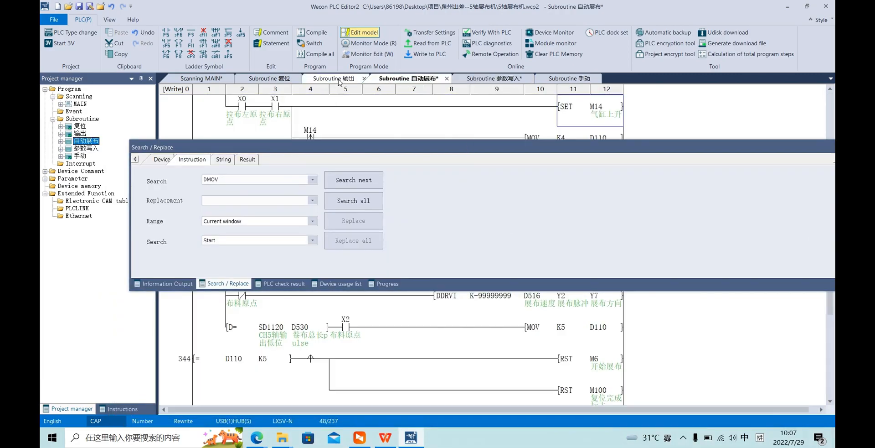
- Open the 参数写入 subroutine to find five DMOVs, then set range to All Programs
click(493, 78)
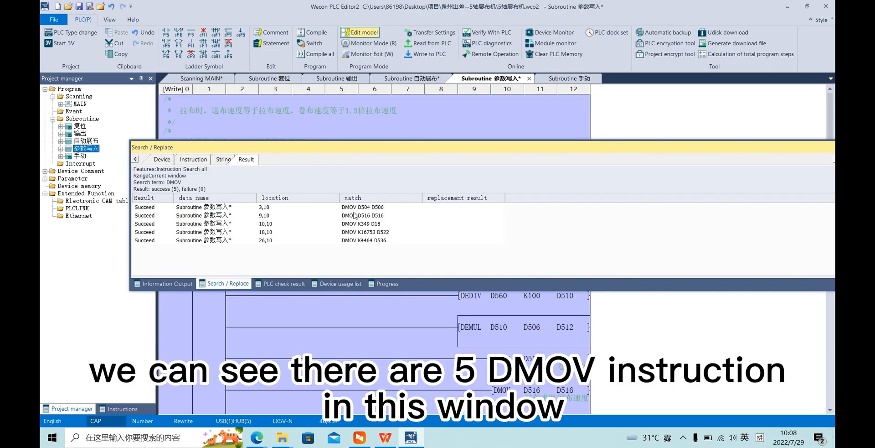
mouse_move(360, 212)
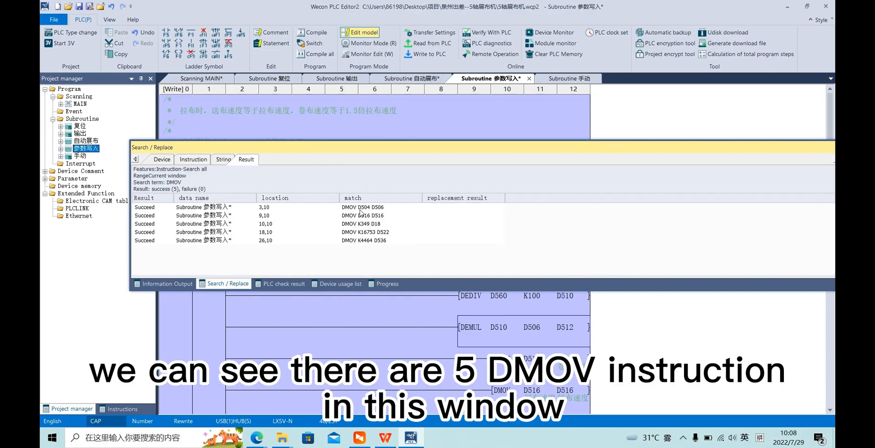
click(192, 159)
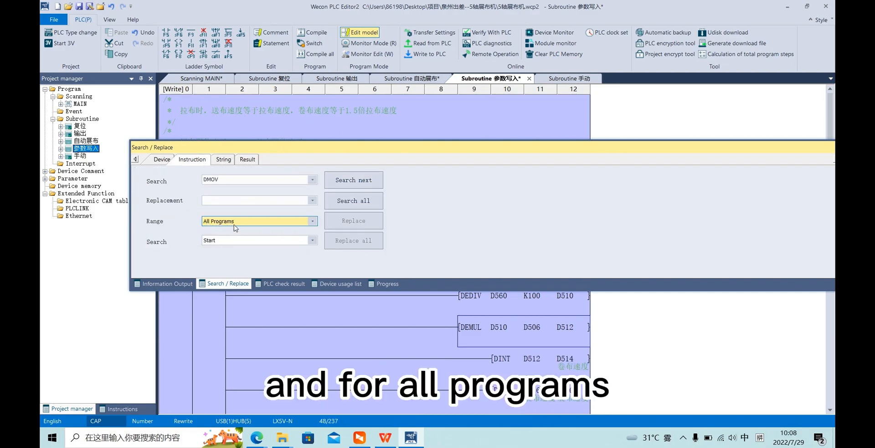
- Replace DMOV with MOV across All Programs, with ten replacements reported
click(353, 200)
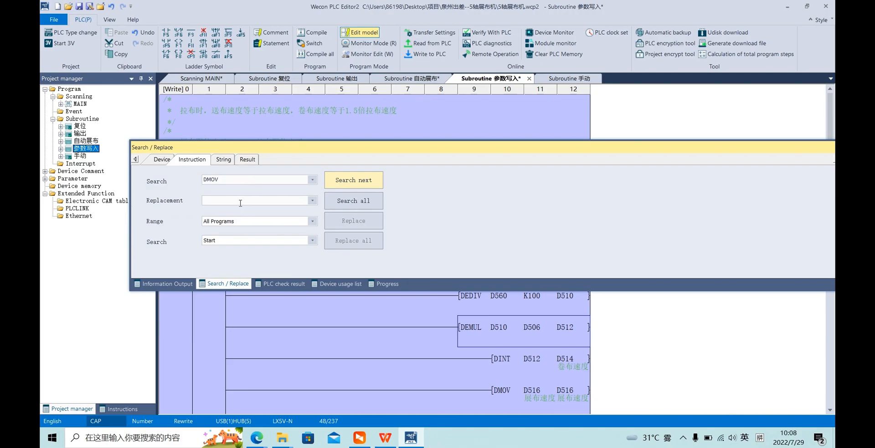
click(256, 200)
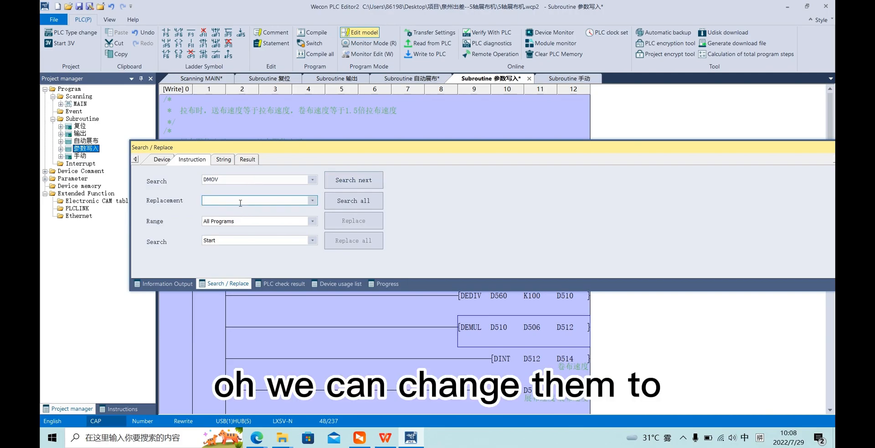
text(MOV)
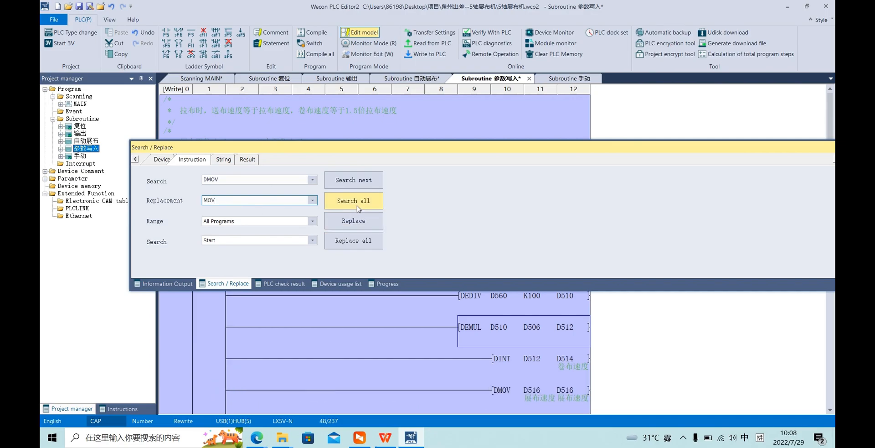
click(353, 241)
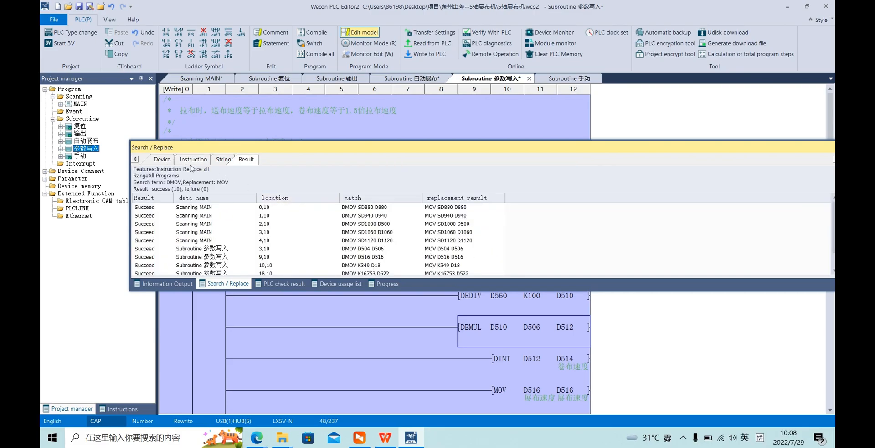
- Search all programs for DMOV, seeing zero matches, then enter MOV as the search instruction
click(192, 159)
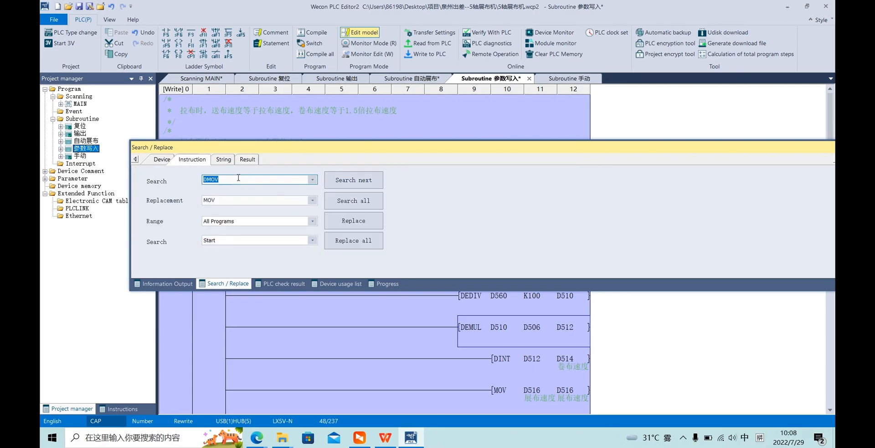
text(MOV)
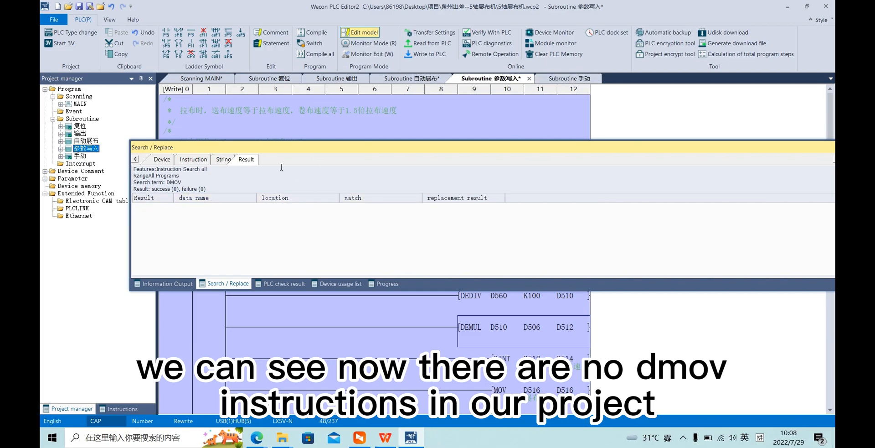
click(193, 159)
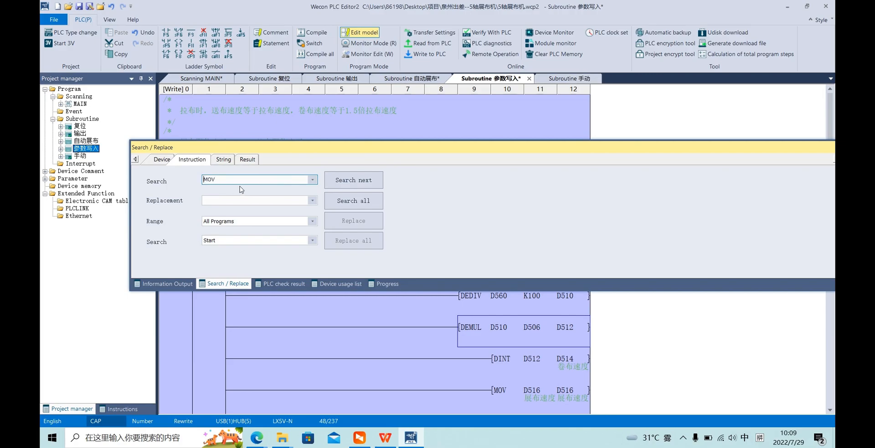
- Replace every MOV with DMOV across all programs, reporting 22 successes
click(254, 201)
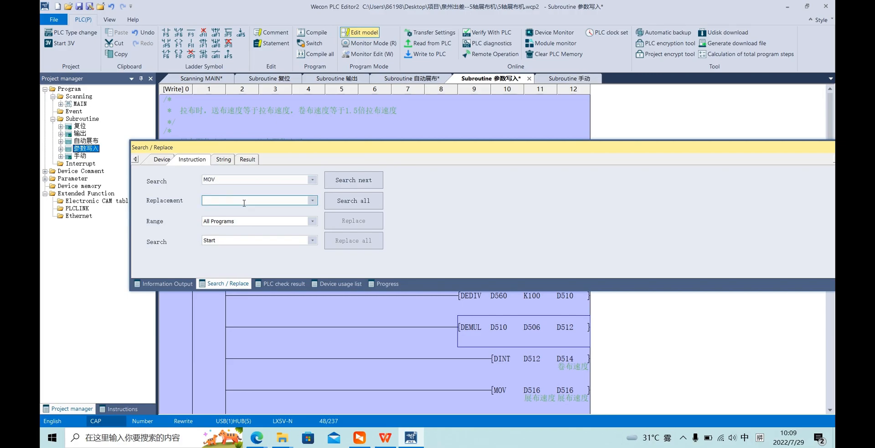
text(DMO)
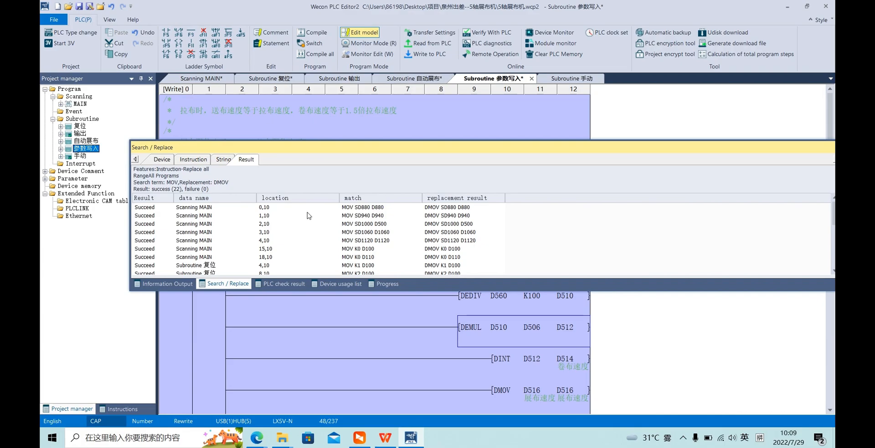
mouse_move(199, 168)
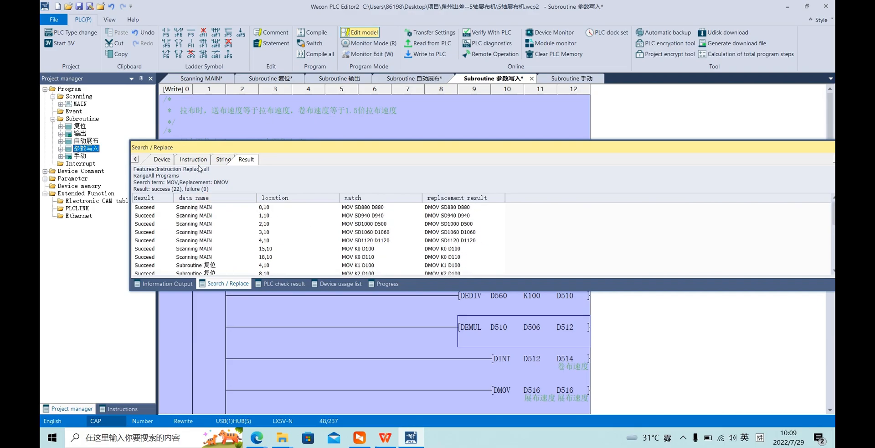
click(222, 159)
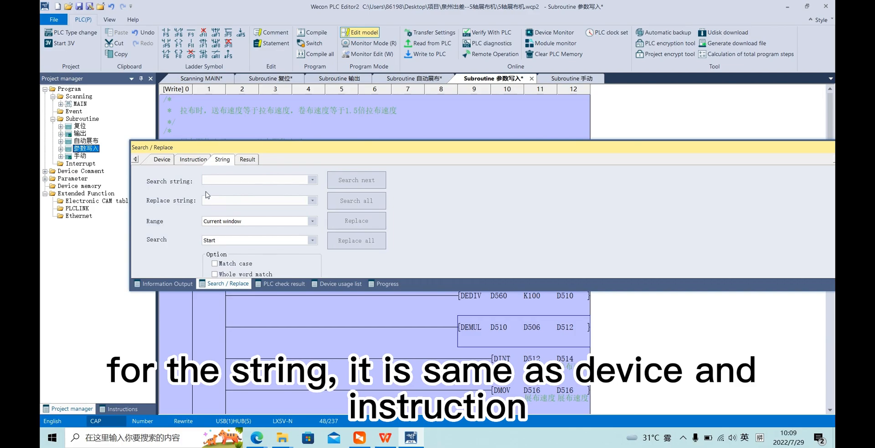
- Look over the String options and the 22 DMOV results, then return to Device search settings
click(161, 159)
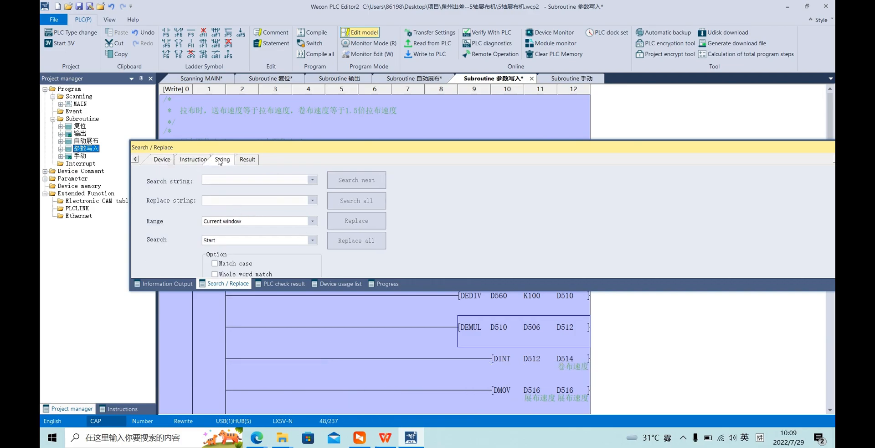
click(246, 160)
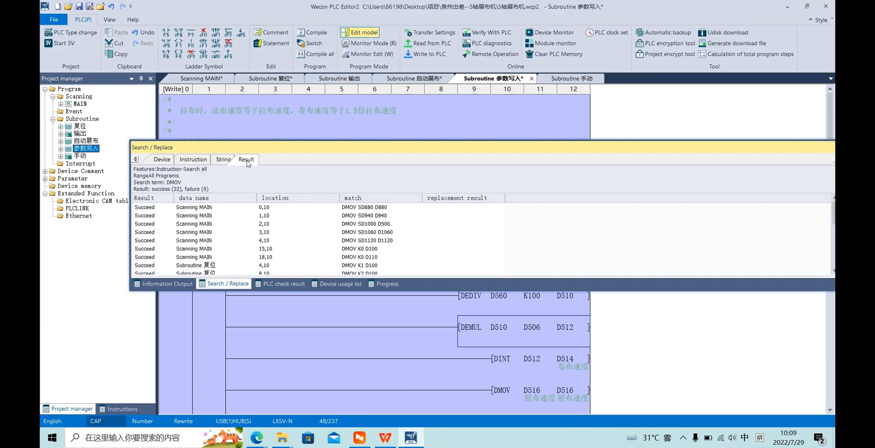
click(160, 159)
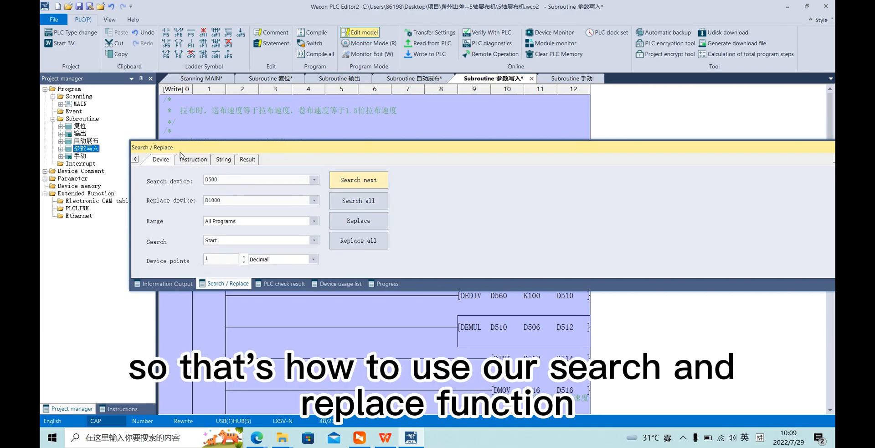